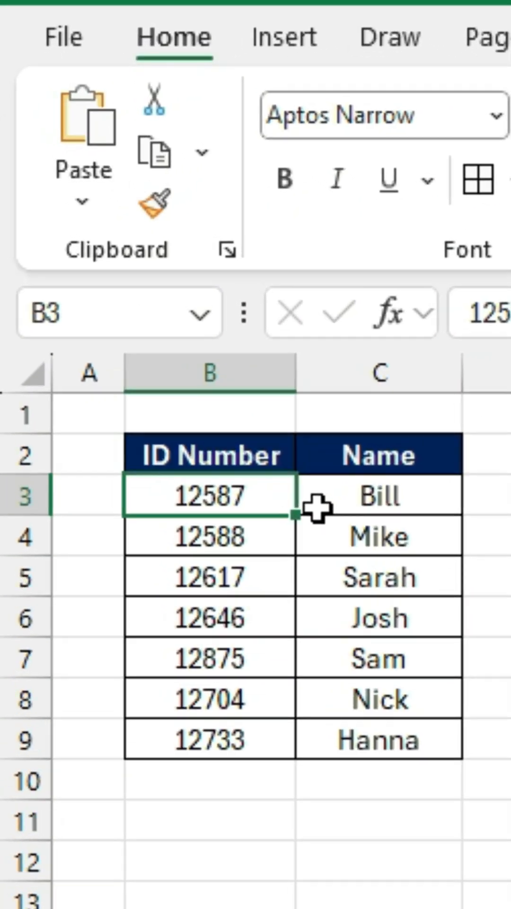
{"action": "mouse_move", "coordinate": [275, 504]}
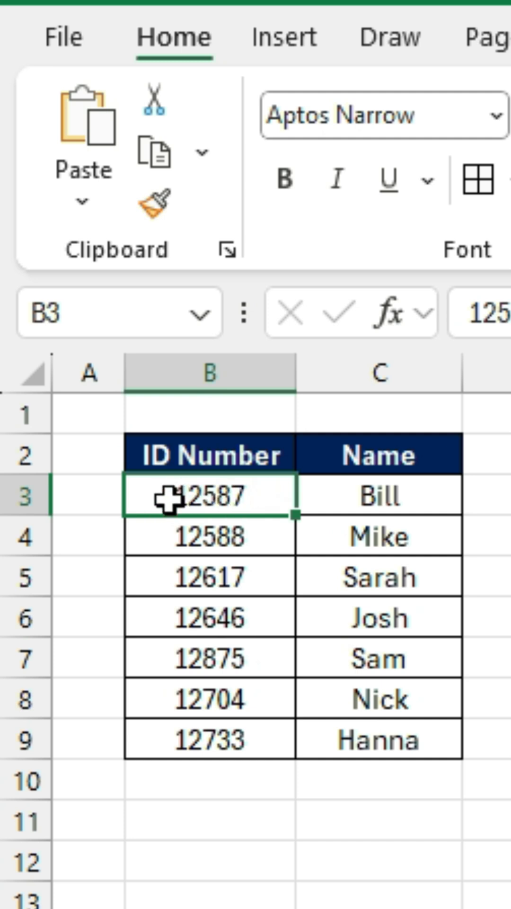
Enter 00587 as Bill's ID and confirm the cell shows 587.
{"action": "type", "text": "00"}
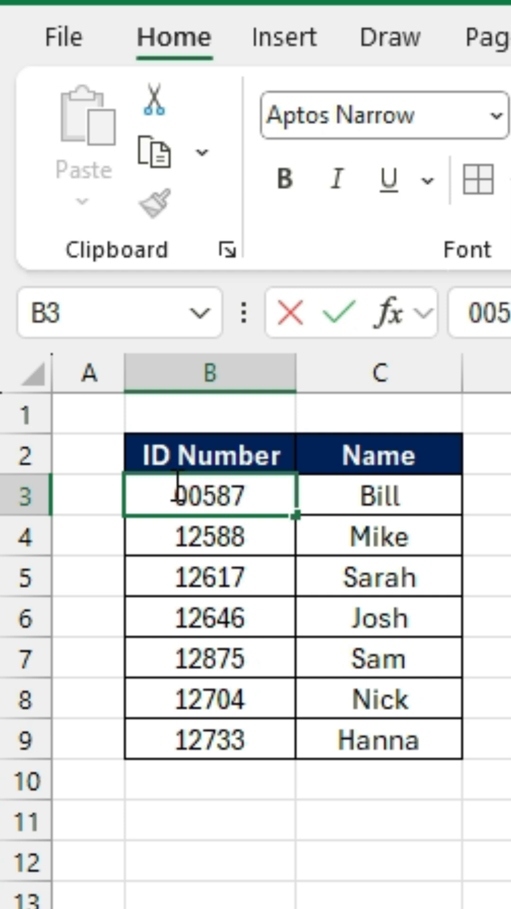
{"action": "left_click", "coordinate": [210, 535]}
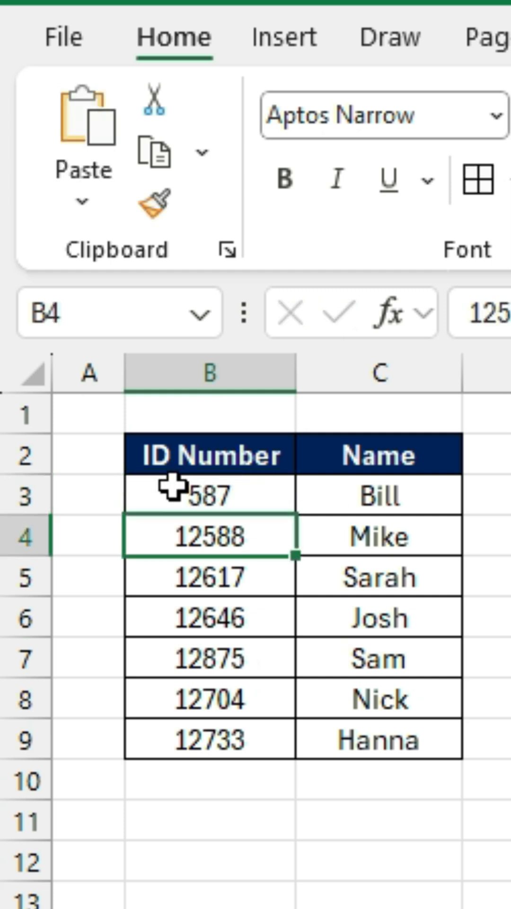
{"action": "left_click", "coordinate": [209, 496]}
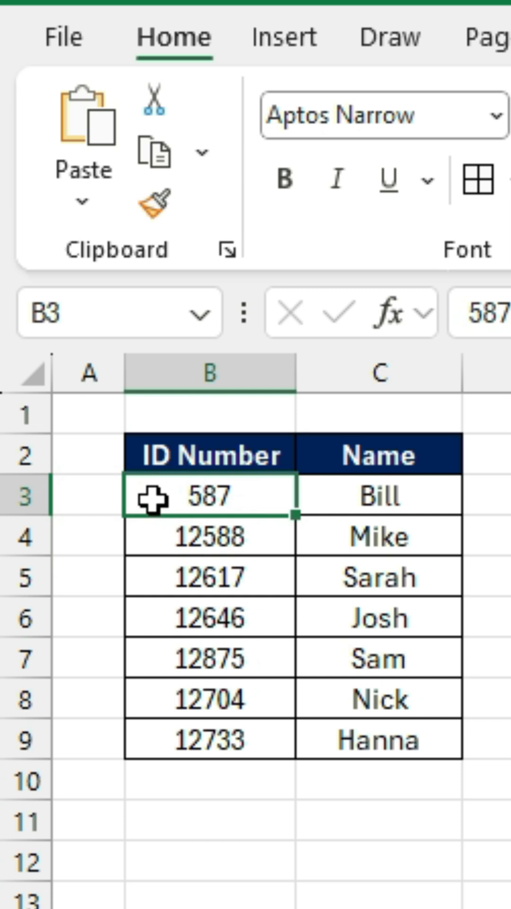
{"action": "mouse_move", "coordinate": [263, 484]}
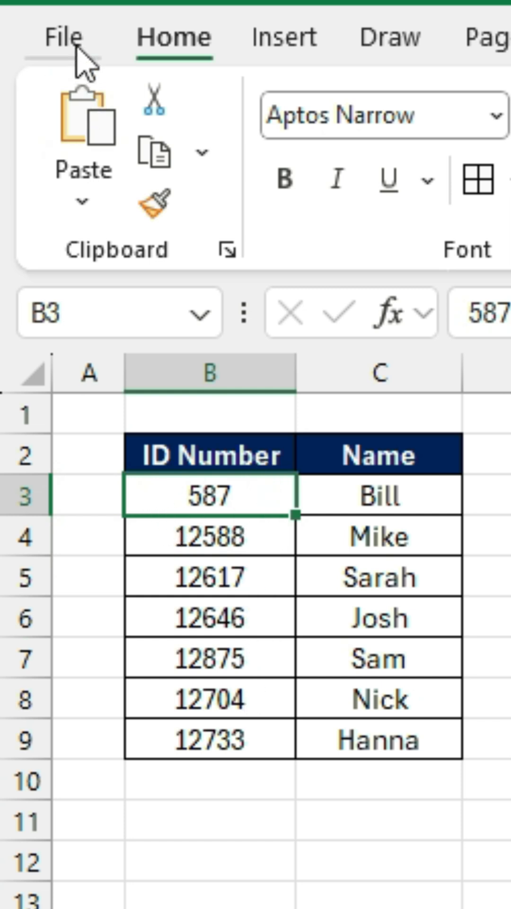
Turn off 'Remove leading zeros and convert to a number' in Excel's Data options.
{"action": "left_click", "coordinate": [64, 37]}
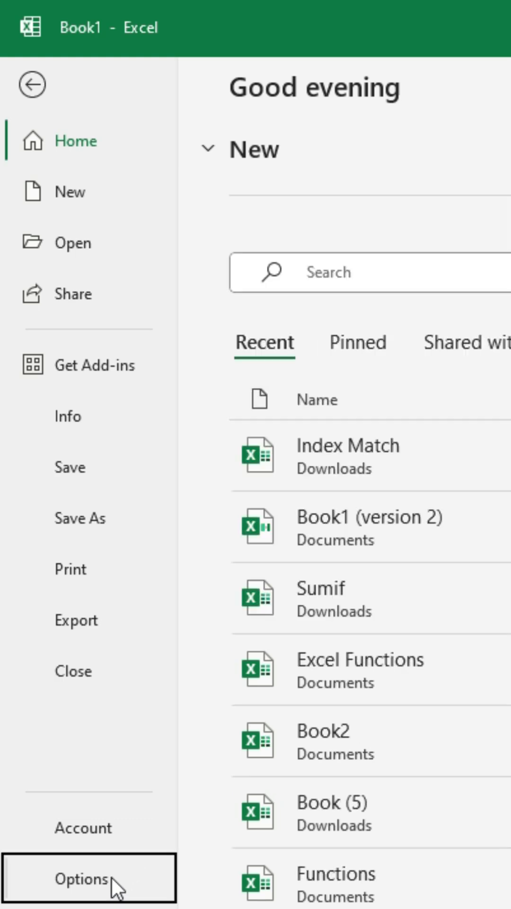
{"action": "left_click", "coordinate": [83, 878]}
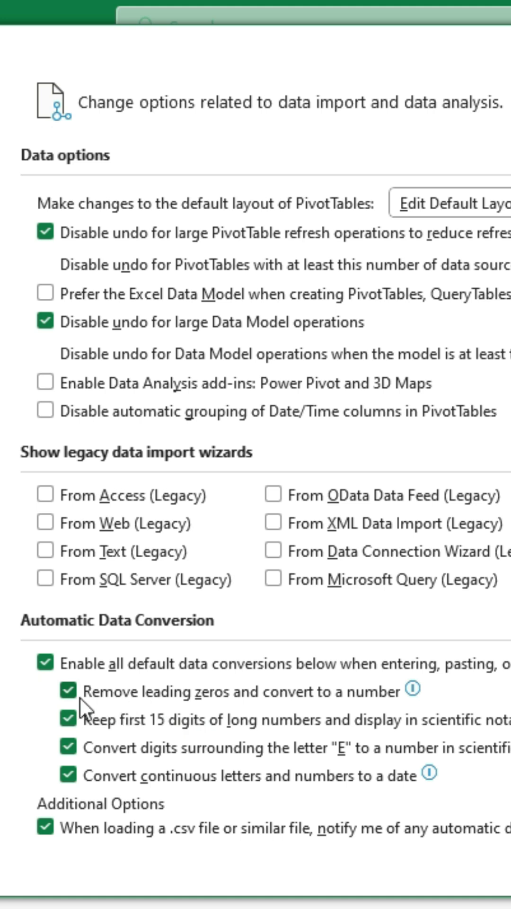
{"action": "left_click", "coordinate": [68, 690]}
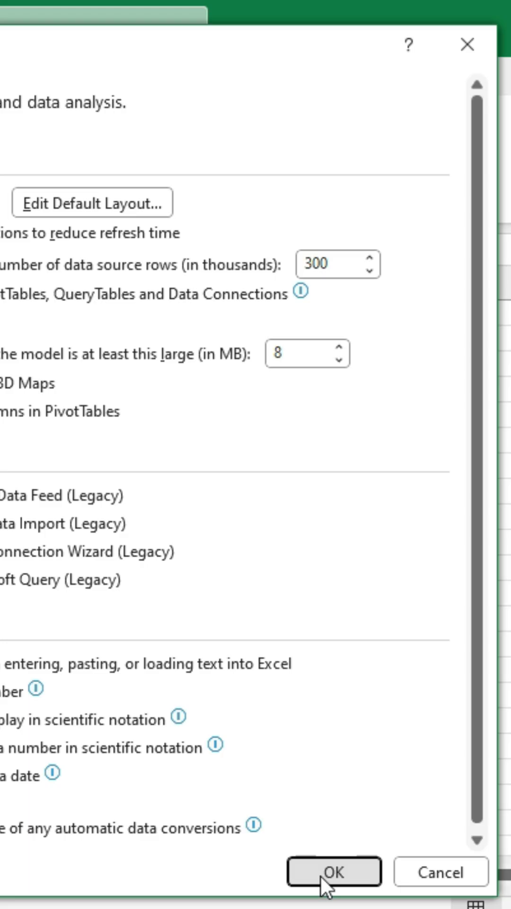
{"action": "left_click", "coordinate": [333, 870]}
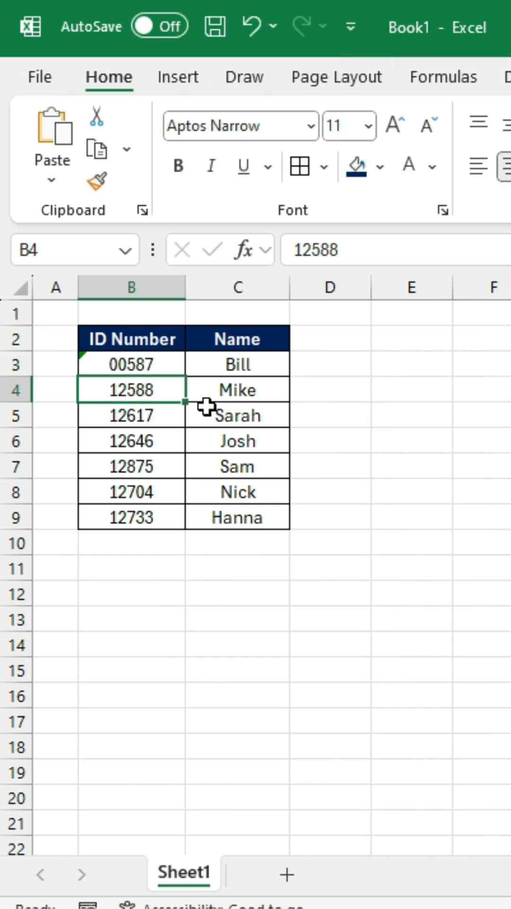
Select Bill's ID cell to inspect the 00587 entry and its warning.
{"action": "left_click", "coordinate": [130, 364]}
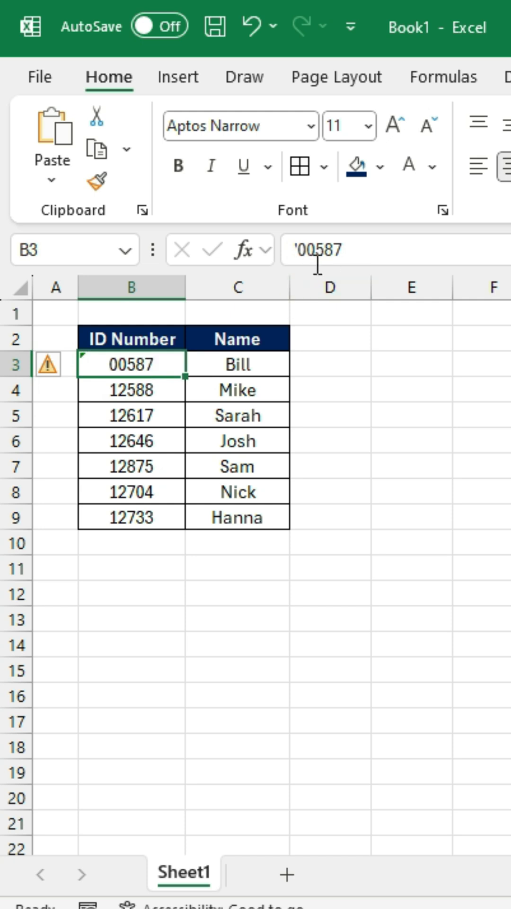
{"action": "mouse_move", "coordinate": [315, 263]}
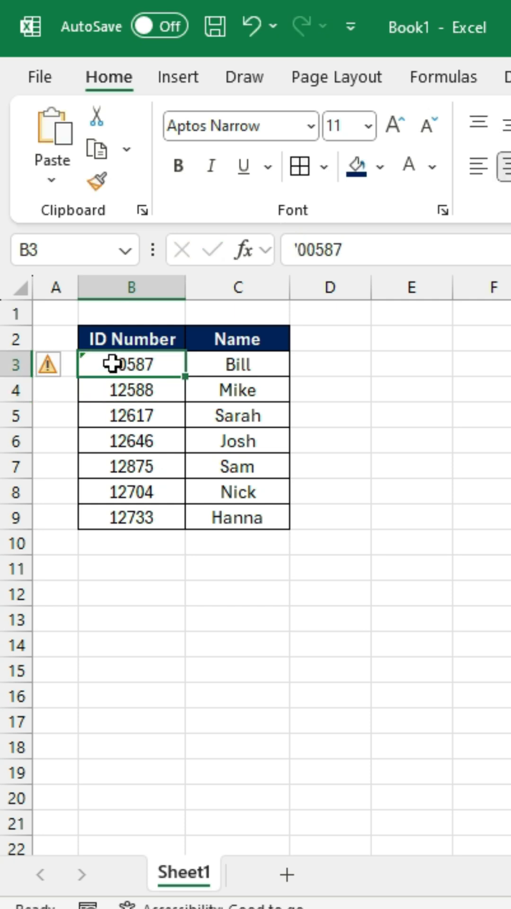
{"action": "mouse_move", "coordinate": [47, 365]}
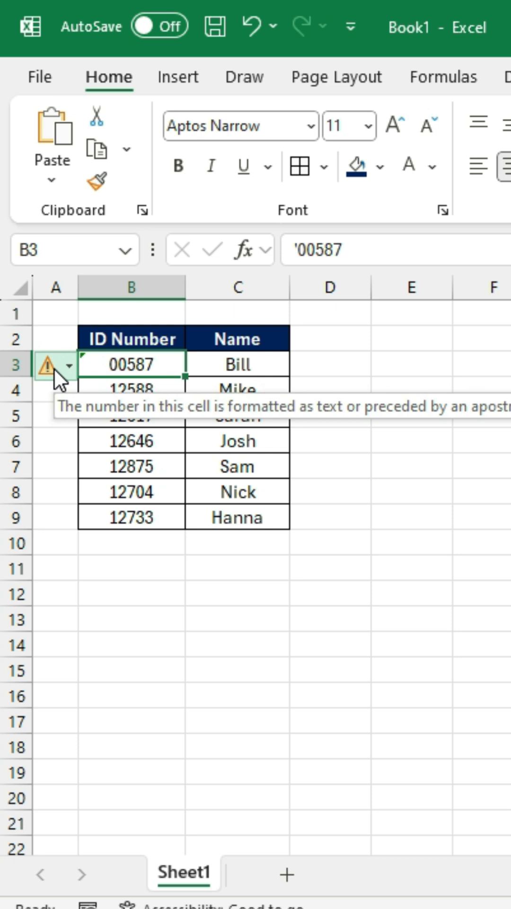
Convert Bill's ID to a number, retype '00587, and reopen the warning options.
{"action": "left_click", "coordinate": [68, 365]}
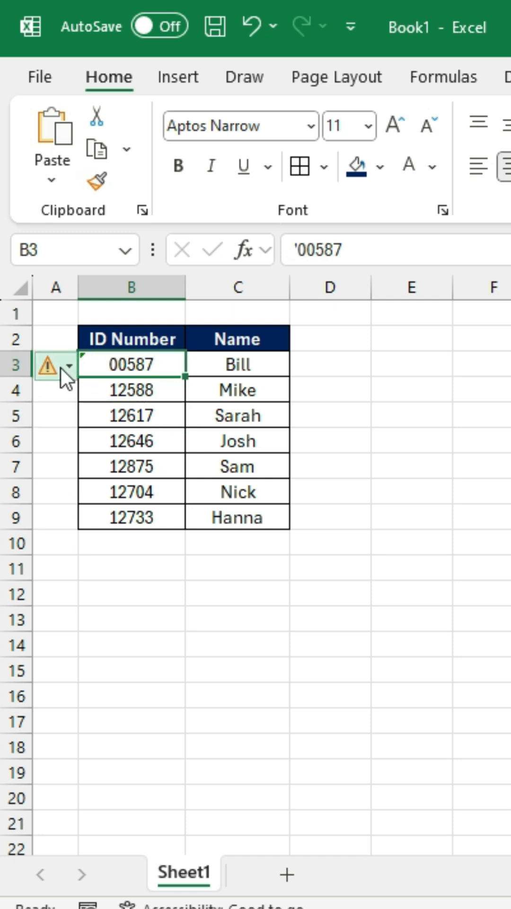
{"action": "left_click", "coordinate": [67, 365]}
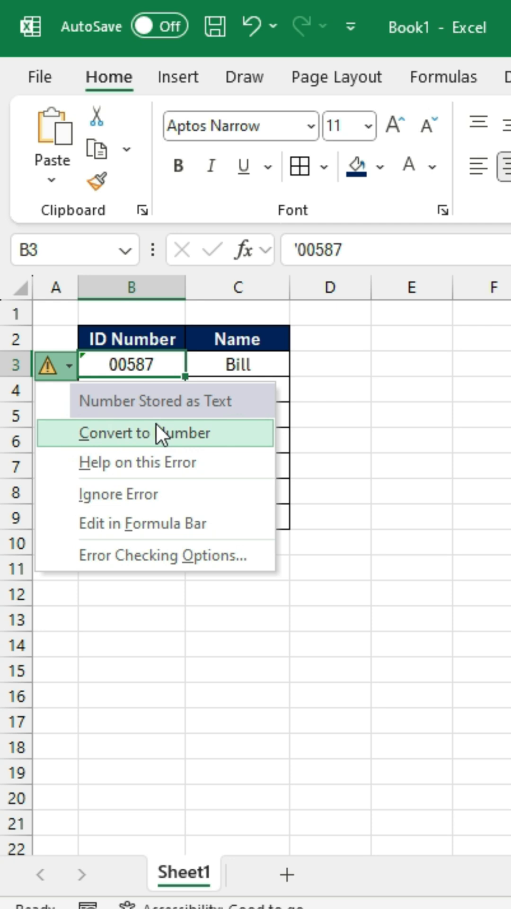
{"action": "mouse_move", "coordinate": [137, 443]}
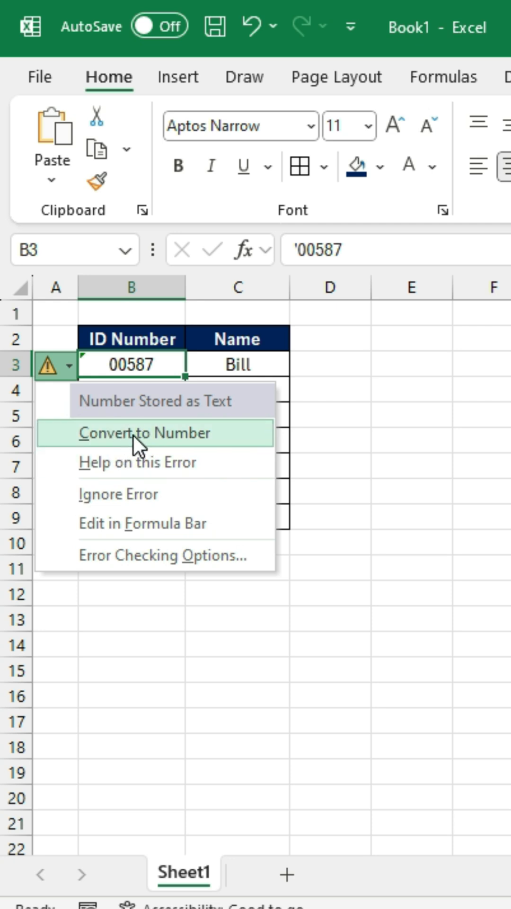
{"action": "left_click", "coordinate": [147, 432]}
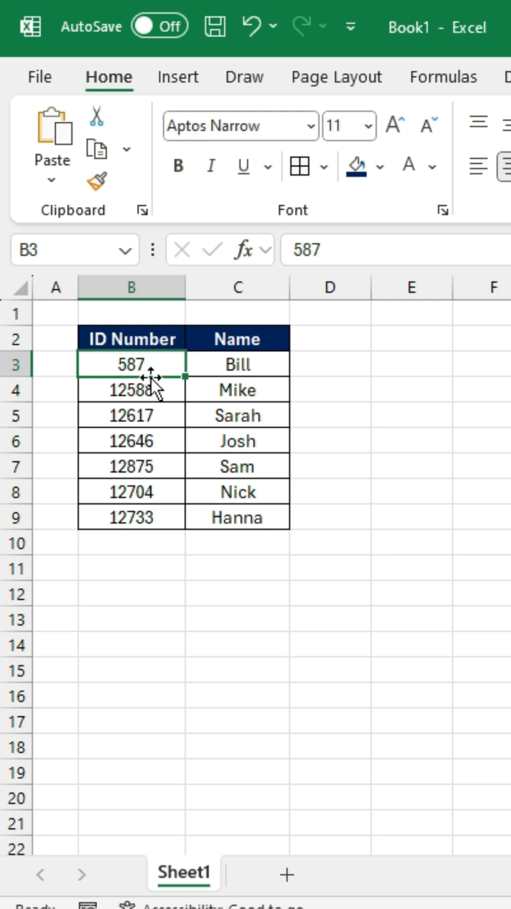
{"action": "type", "text": "'00587"}
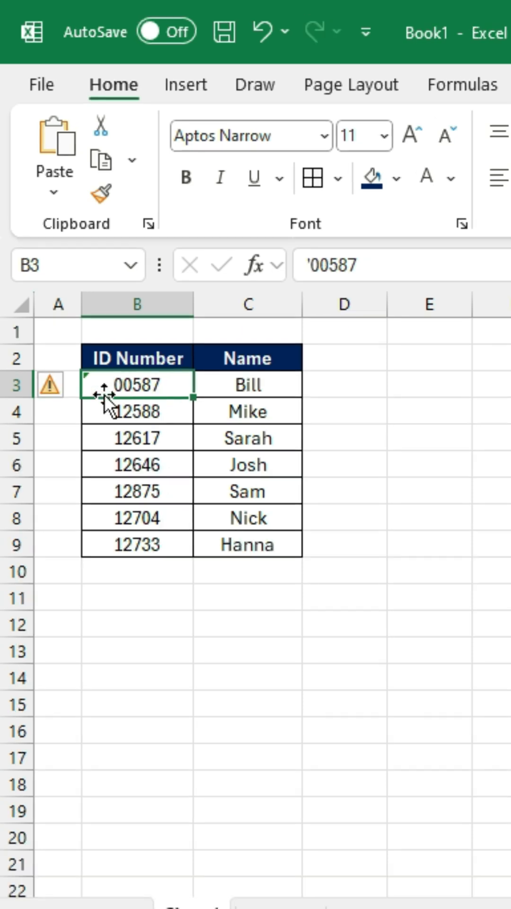
{"action": "left_click", "coordinate": [49, 384]}
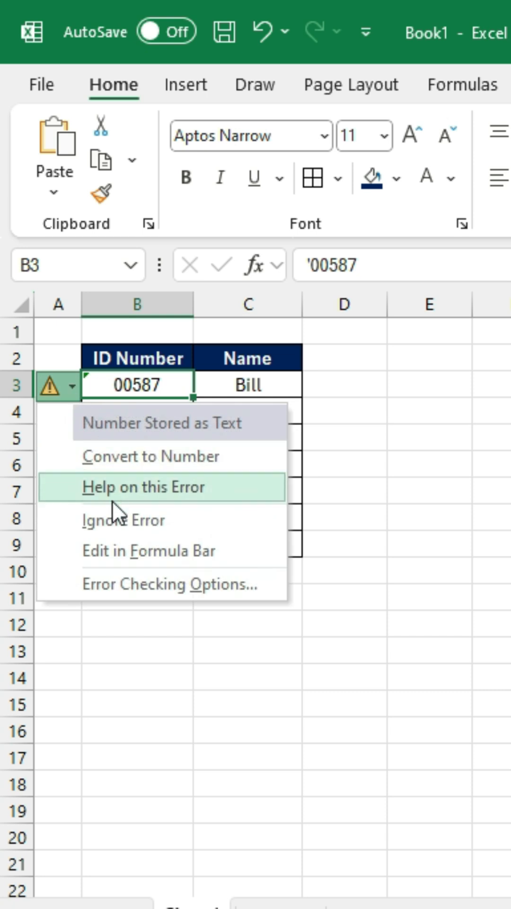